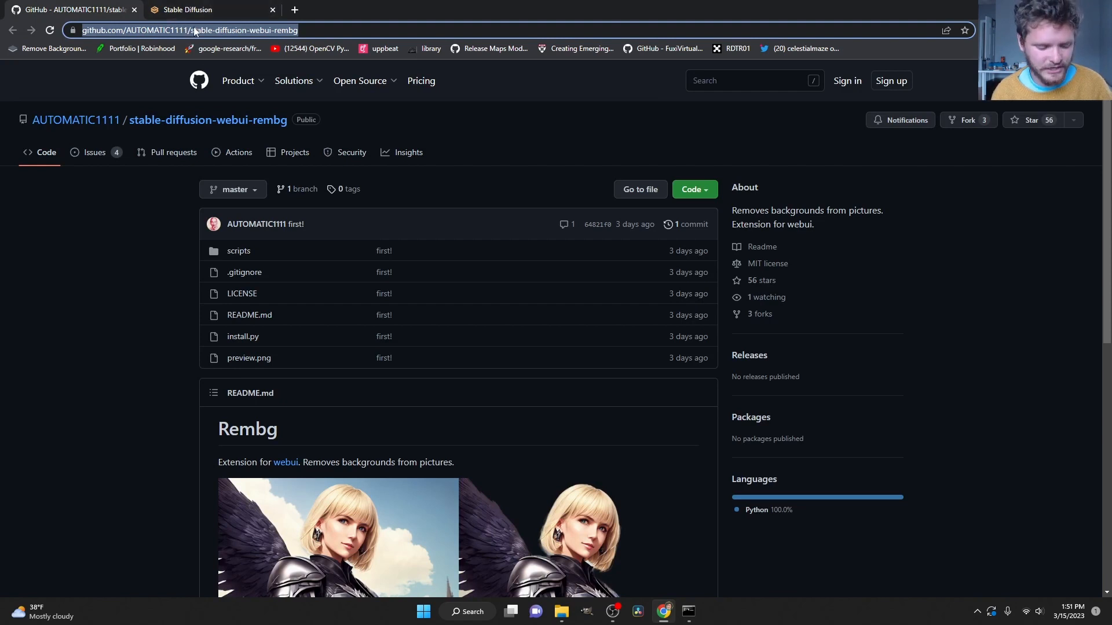
Step: Switch from the rembg GitHub page to the Stable Diffusion web UI browser tab
{"action": "left_click", "coordinate": [191, 9]}
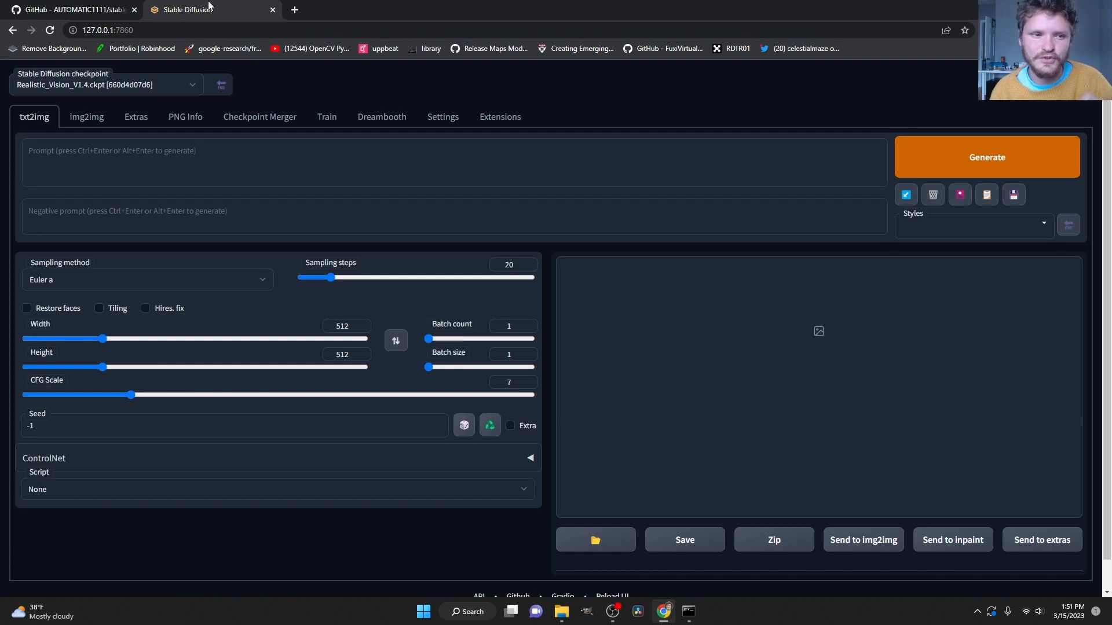
{"action": "mouse_move", "coordinate": [498, 114]}
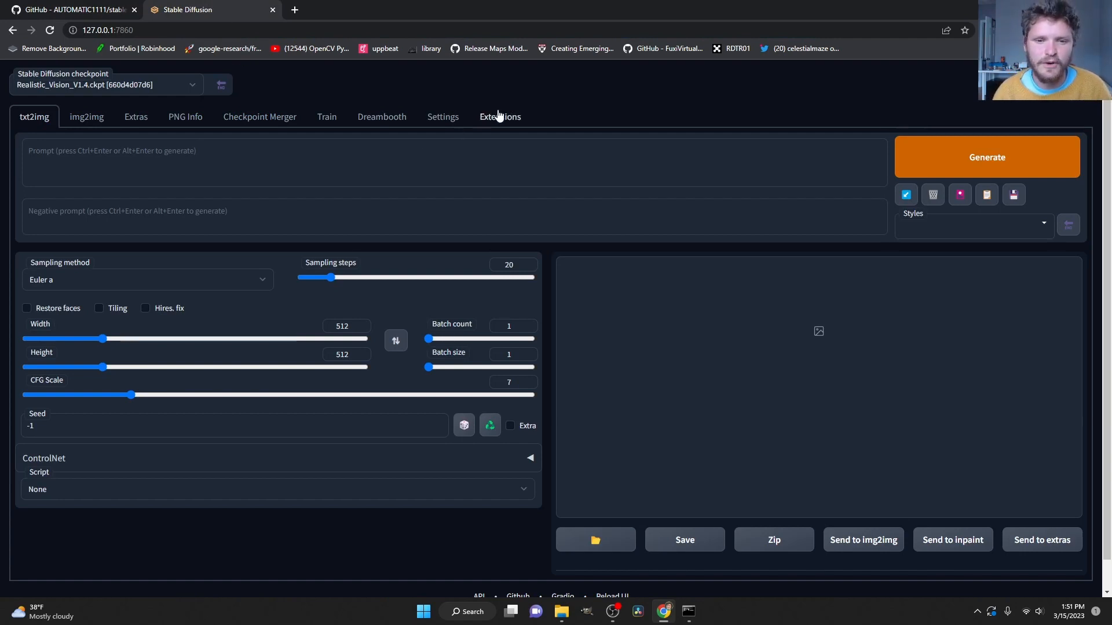
Step: Install the rembg extension from its GitHub URL via Install from URL
{"action": "left_click", "coordinate": [500, 116]}
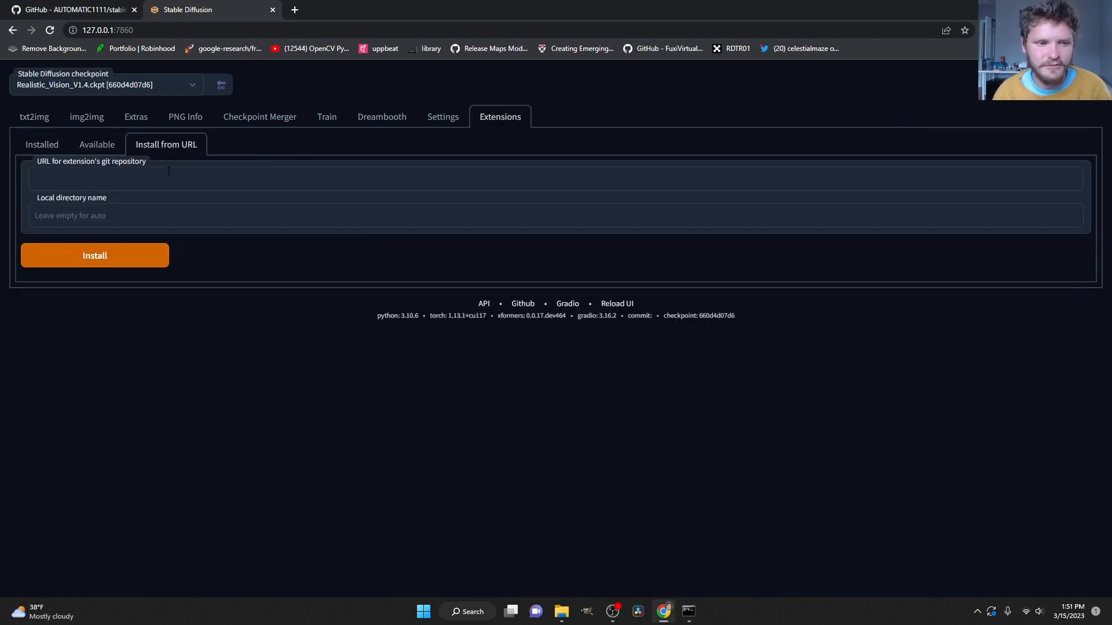
{"action": "type", "text": "https://github.com/AUTOMATIC1111/stable-diffusion-webui-rembg"}
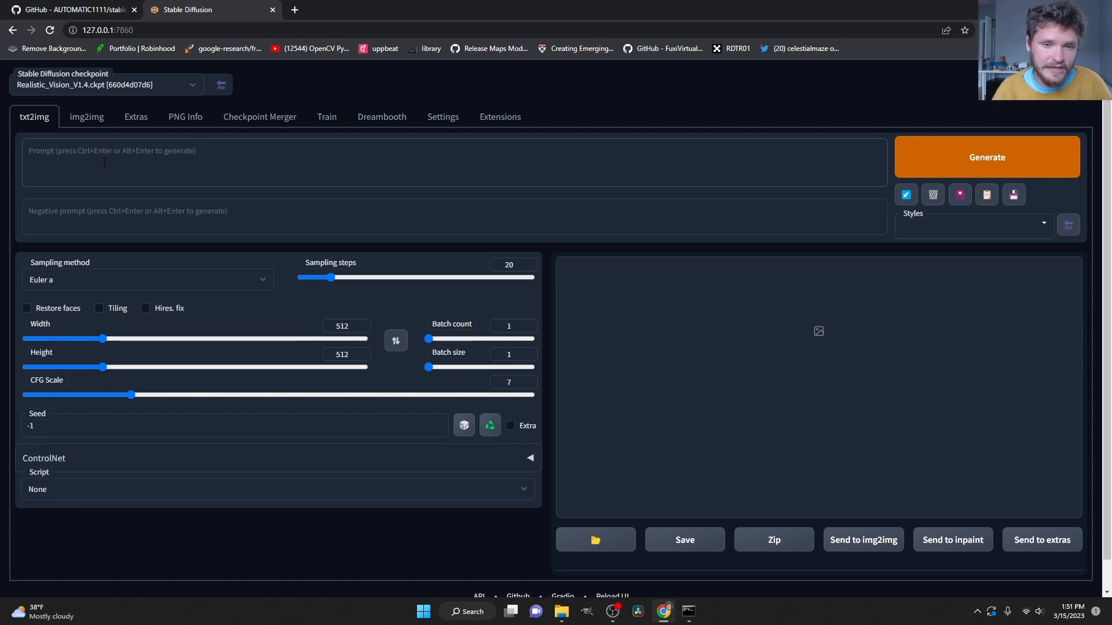
{"action": "mouse_move", "coordinate": [84, 175]}
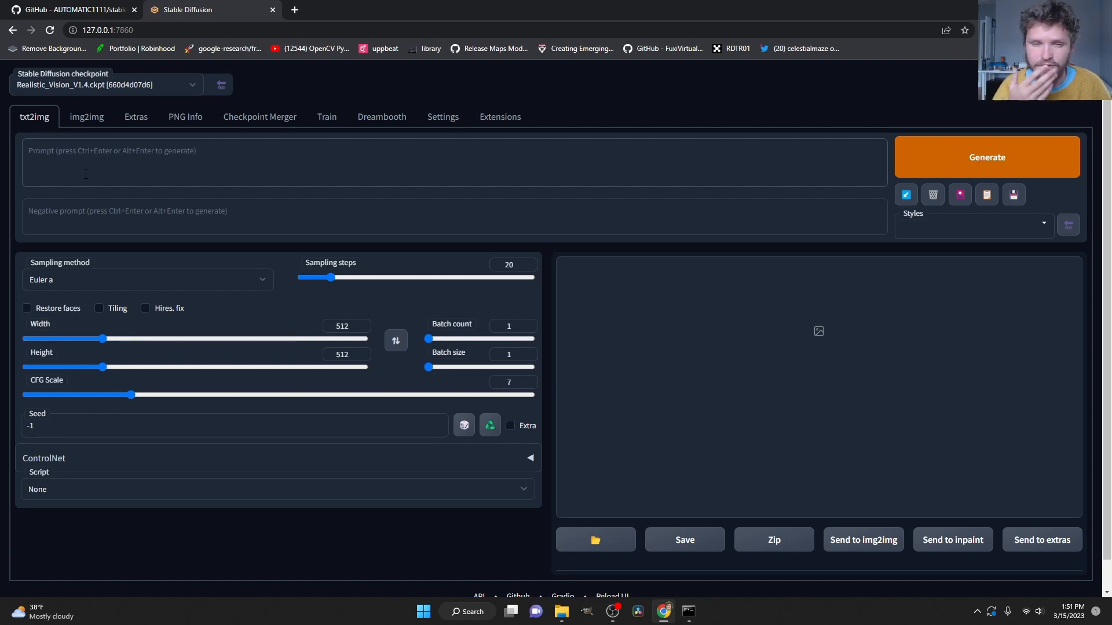
Step: Generate a portrait from 'a bald man smiling' and send it to Extras
{"action": "type", "text": "a bald man smiling"}
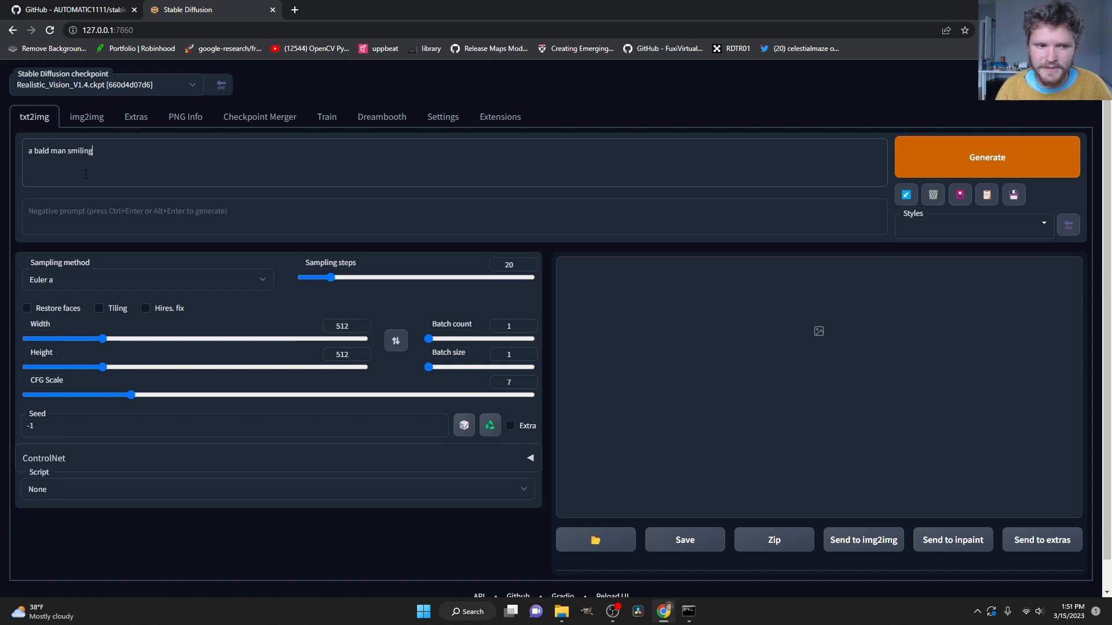
{"action": "left_click", "coordinate": [987, 156]}
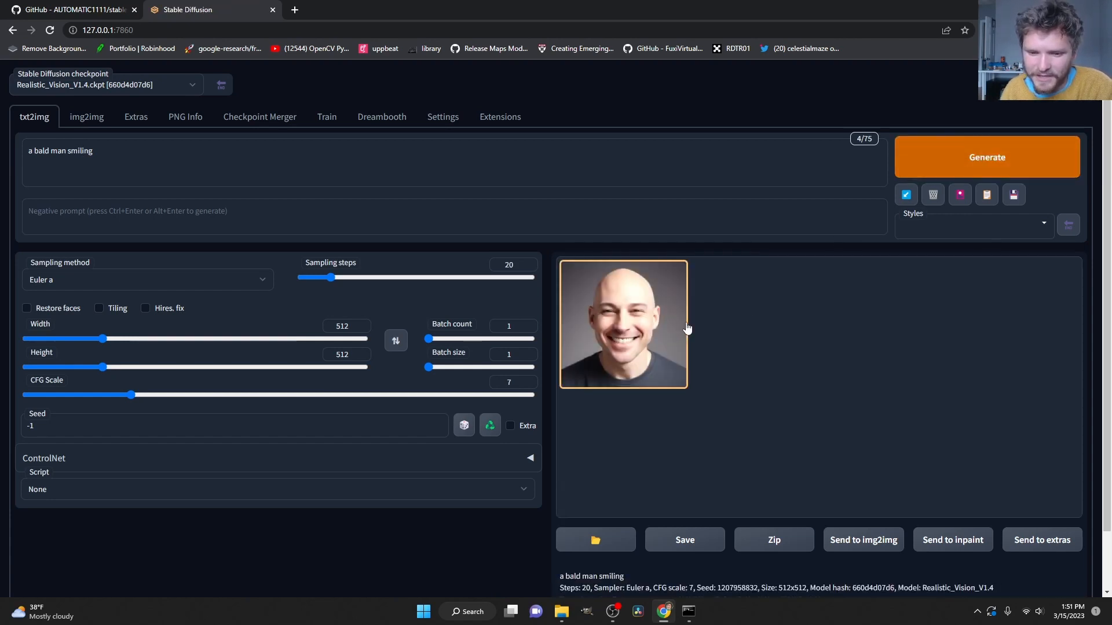
{"action": "left_click", "coordinate": [623, 324]}
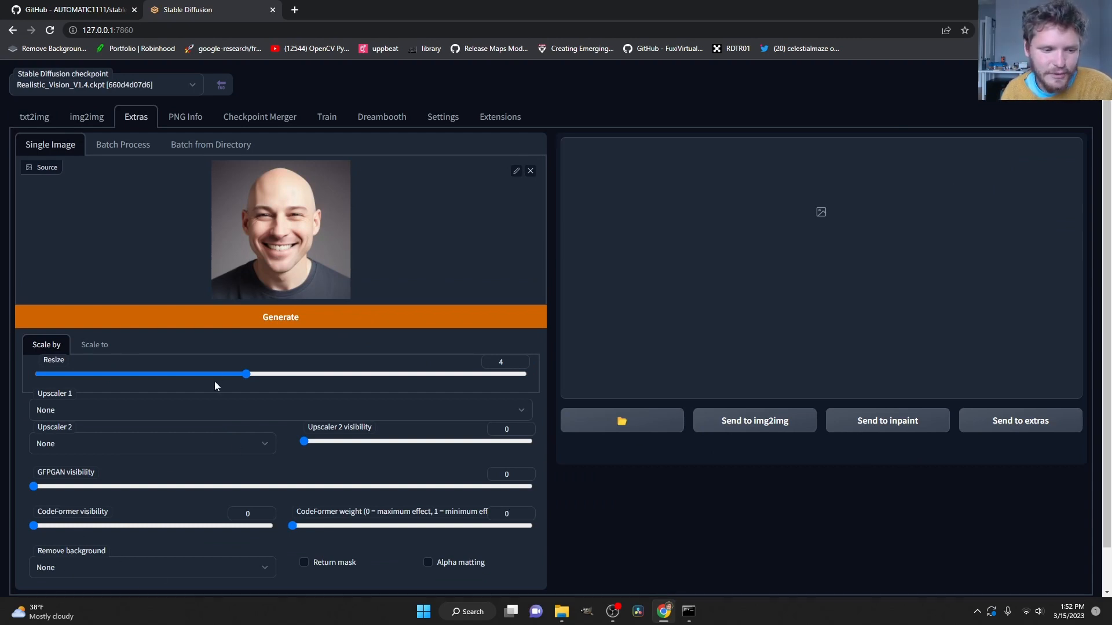
Step: Set resize to 1, pick u2net_human_seg for background removal, and start processing
{"action": "left_click_drag", "start_coordinate": [246, 374], "coordinate": [37, 374]}
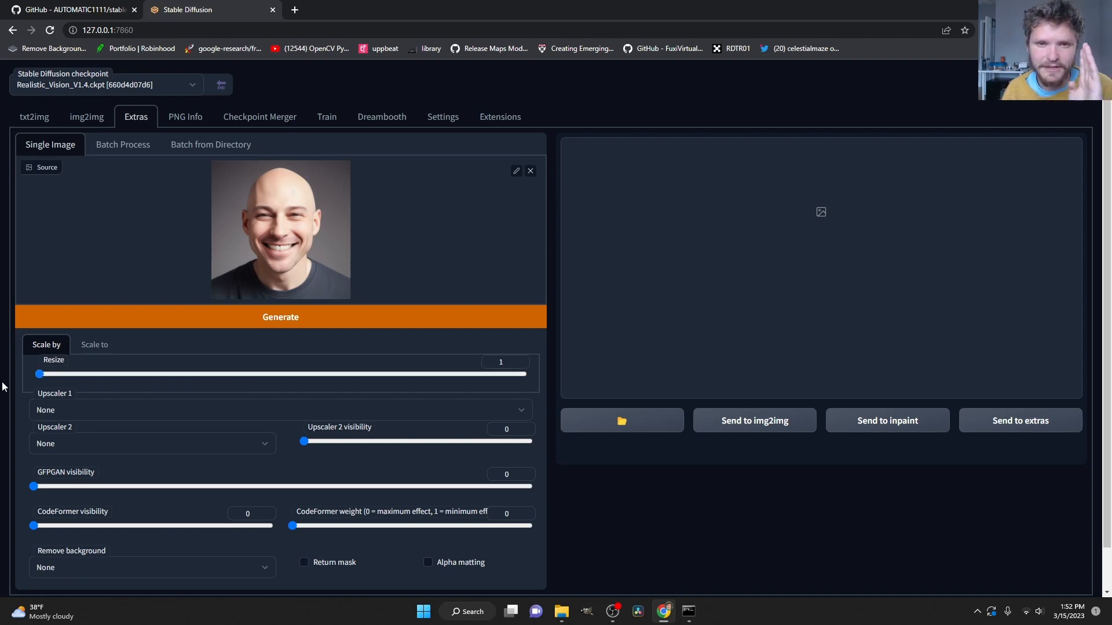
{"action": "left_click", "coordinate": [152, 568]}
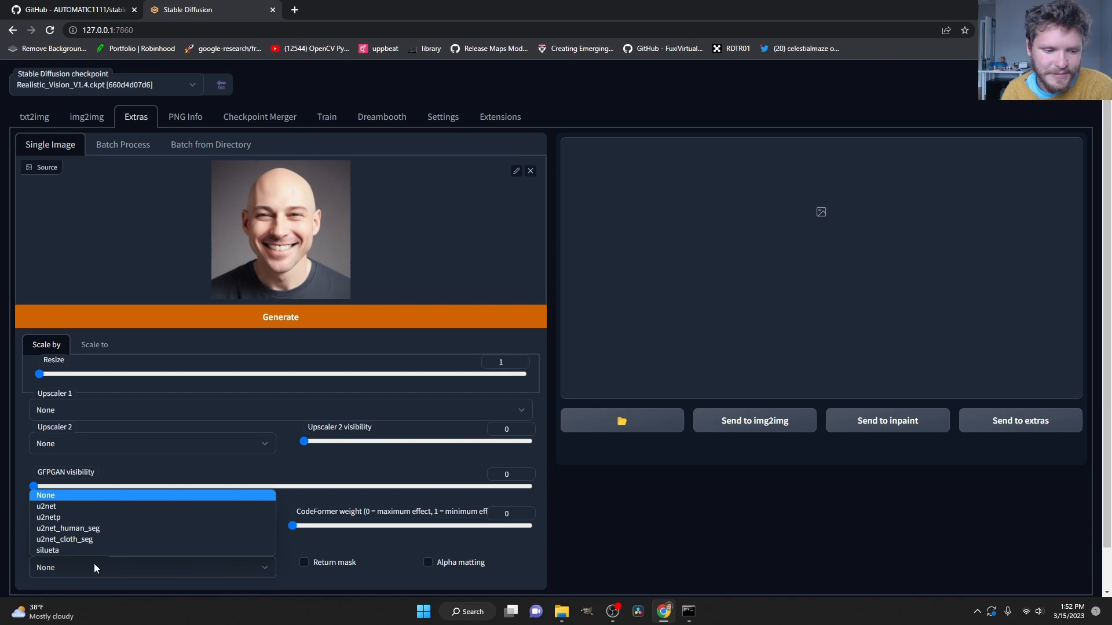
{"action": "mouse_move", "coordinate": [70, 514]}
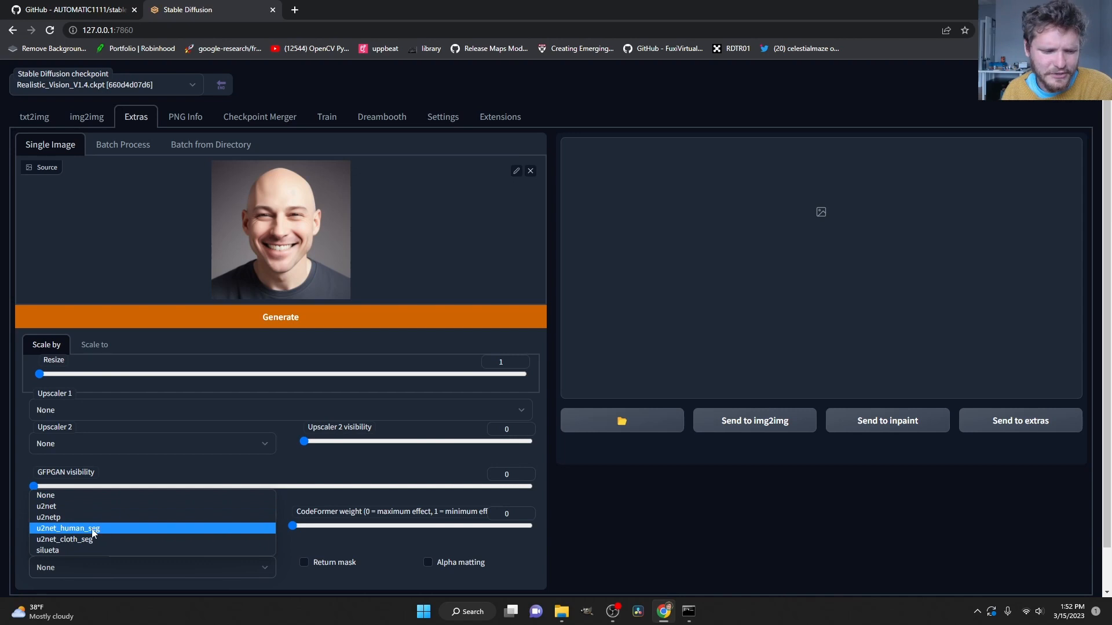
{"action": "left_click", "coordinate": [68, 529]}
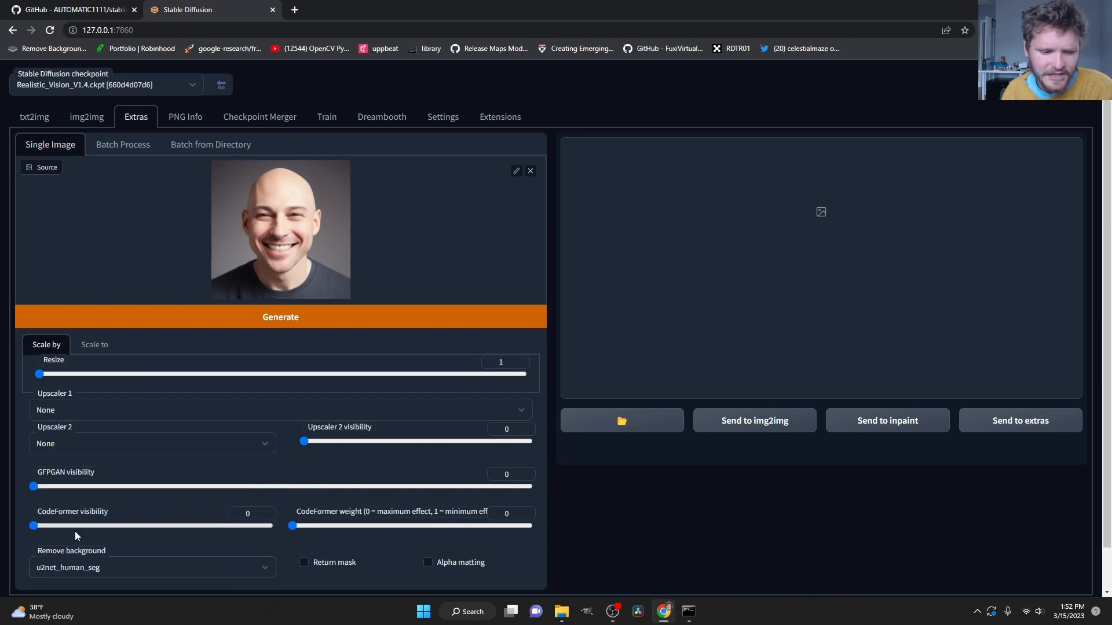
{"action": "left_click", "coordinate": [153, 568]}
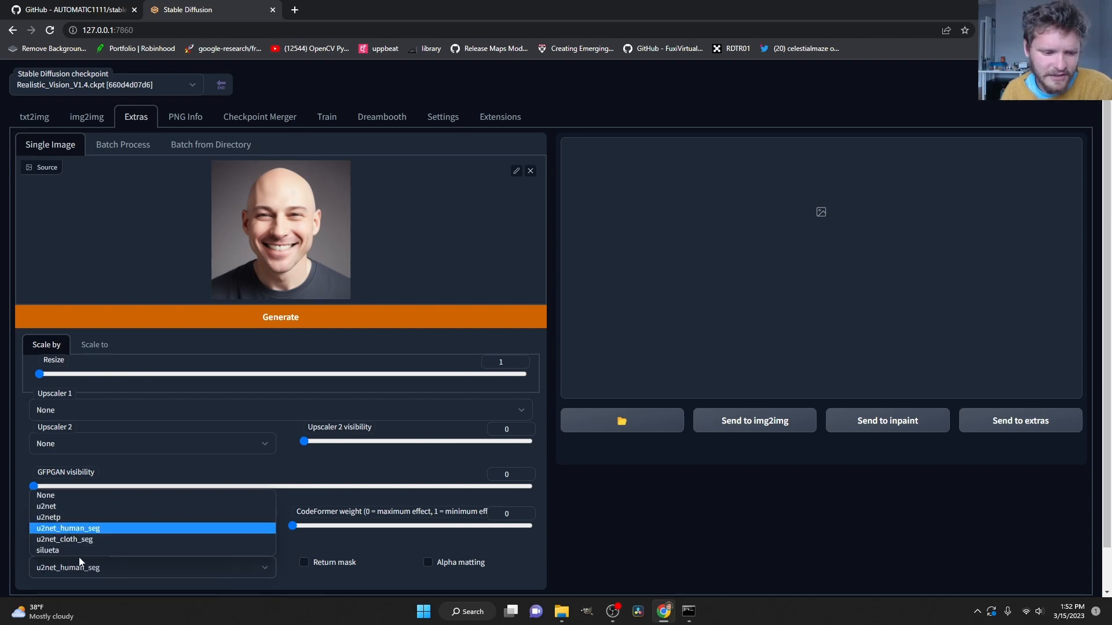
{"action": "left_click", "coordinate": [70, 528]}
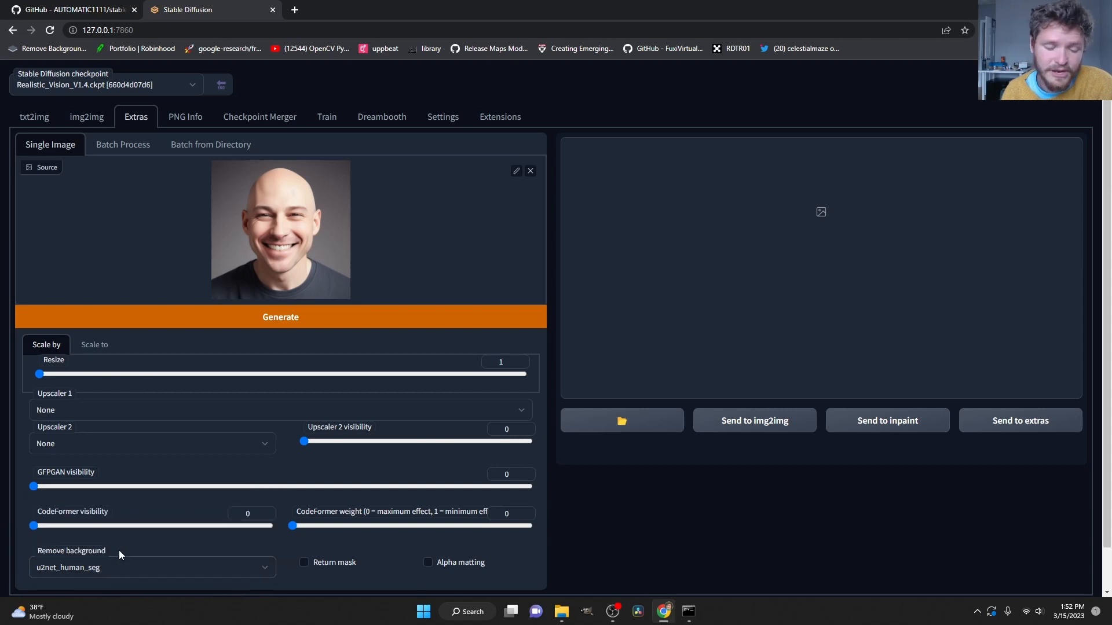
{"action": "left_click", "coordinate": [250, 316]}
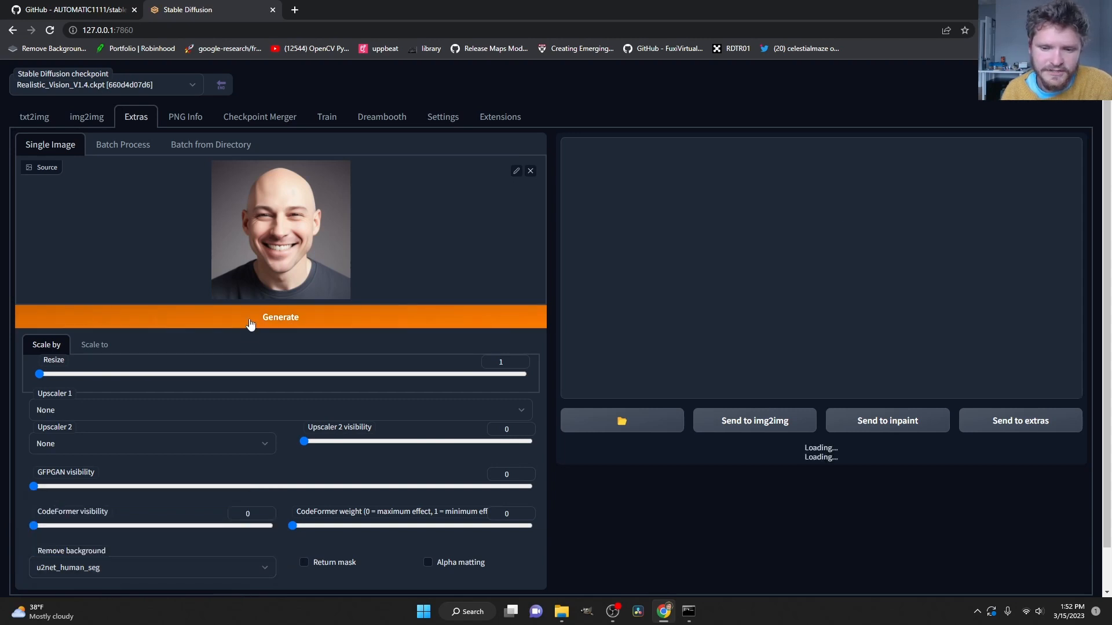
Step: Wait for the u2net_human_seg run and view the background-removed bald man portrait
{"action": "left_click", "coordinate": [280, 316]}
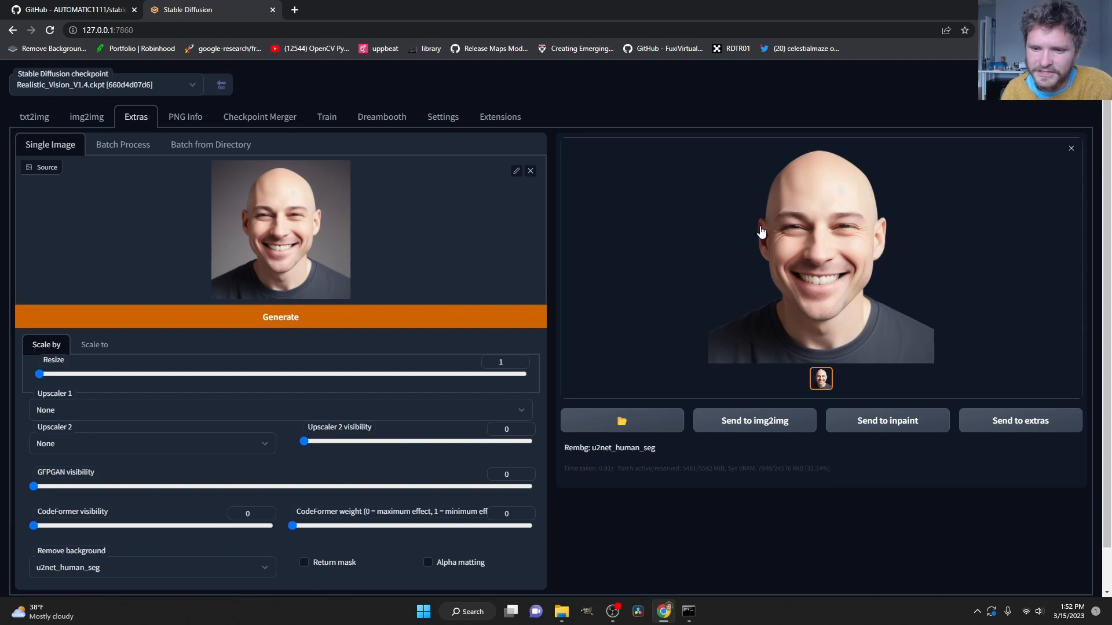
{"action": "mouse_move", "coordinate": [793, 325]}
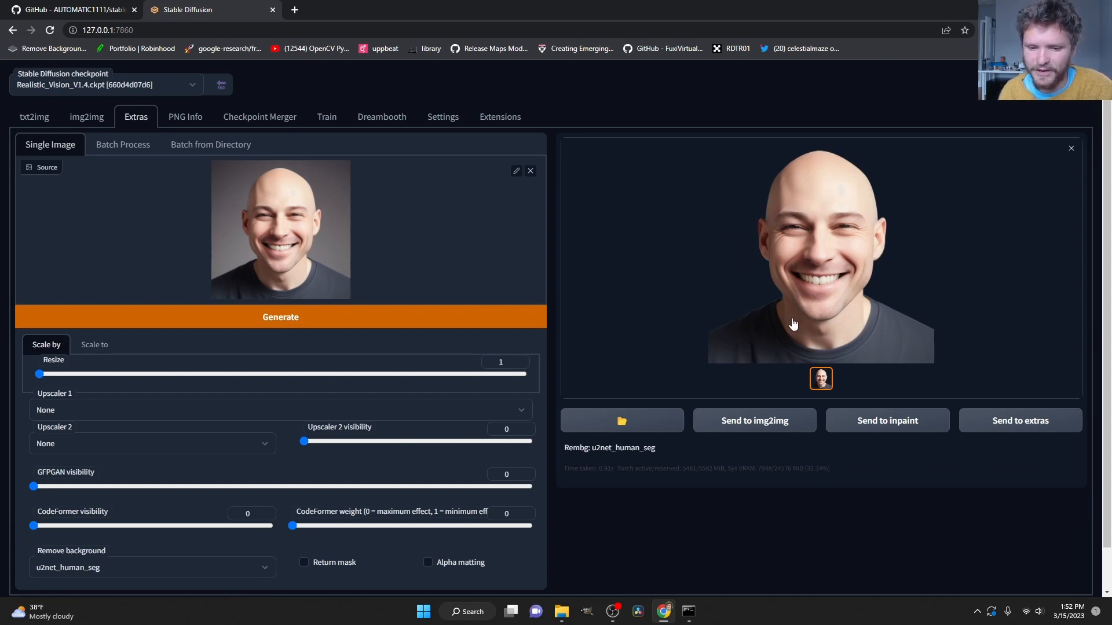
{"action": "mouse_move", "coordinate": [677, 386]}
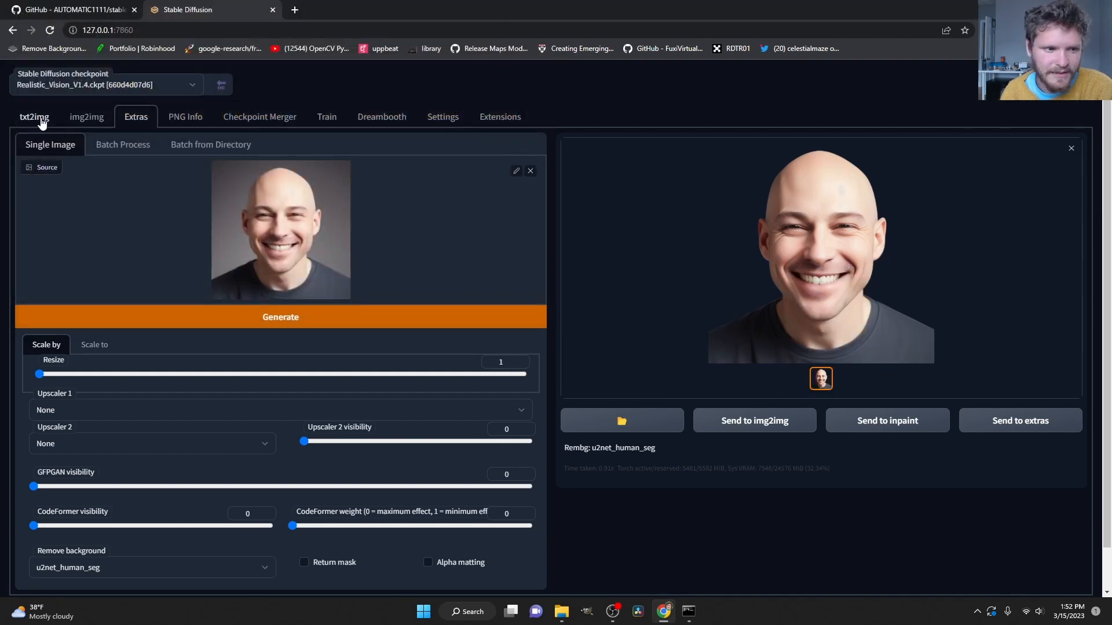
Step: Extend the prompt with ', forest in the back' and generate a new portrait
{"action": "left_click", "coordinate": [35, 116]}
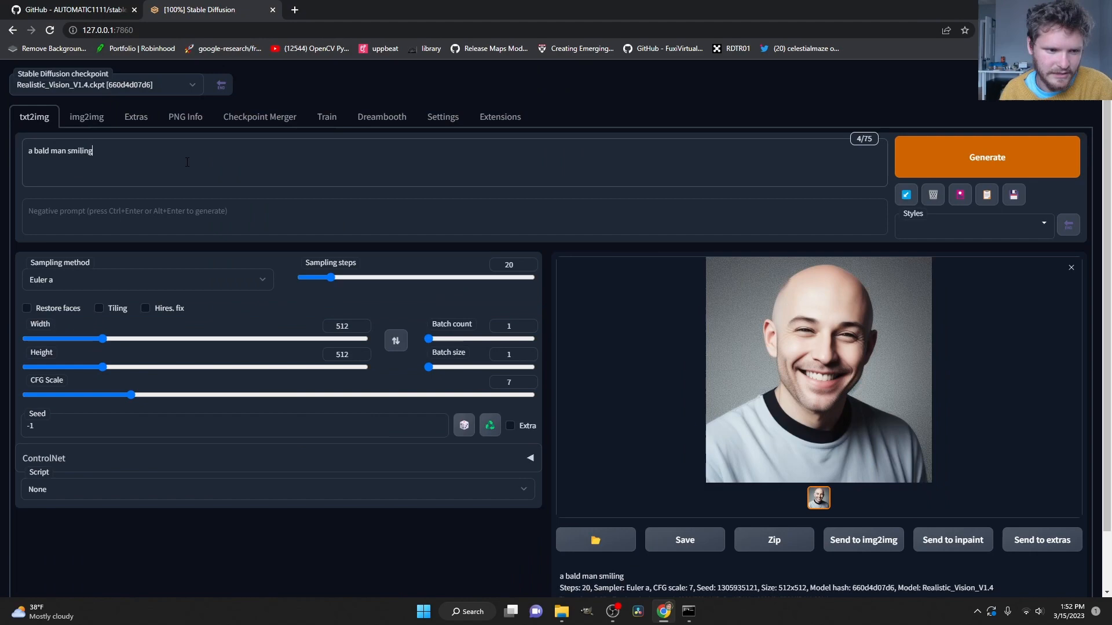
{"action": "type", "text": ", forest in the back"}
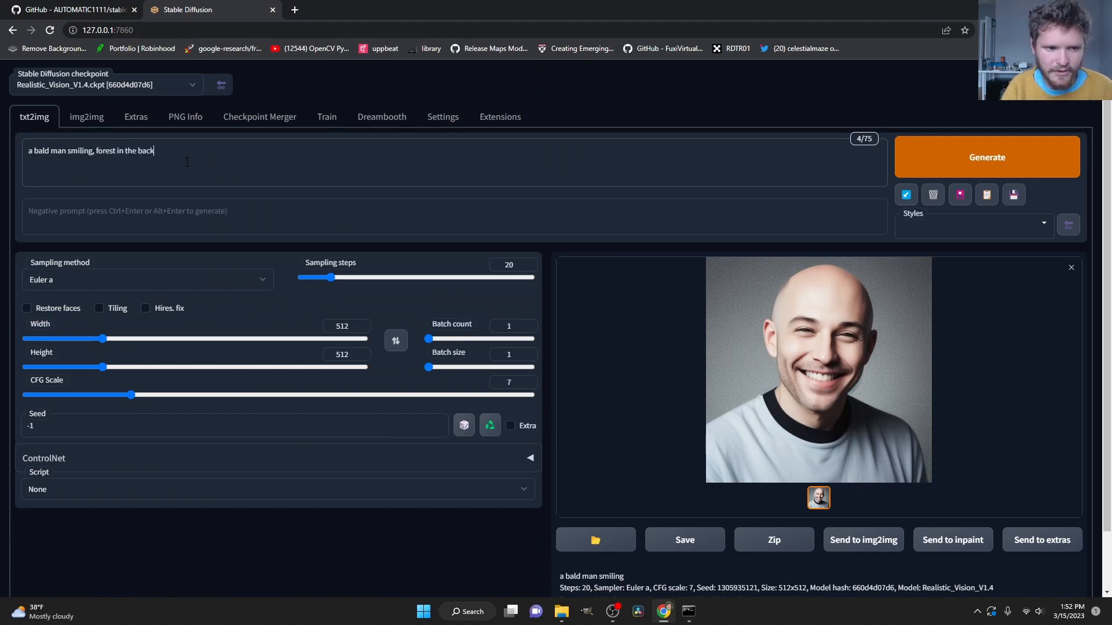
{"action": "left_click", "coordinate": [987, 158]}
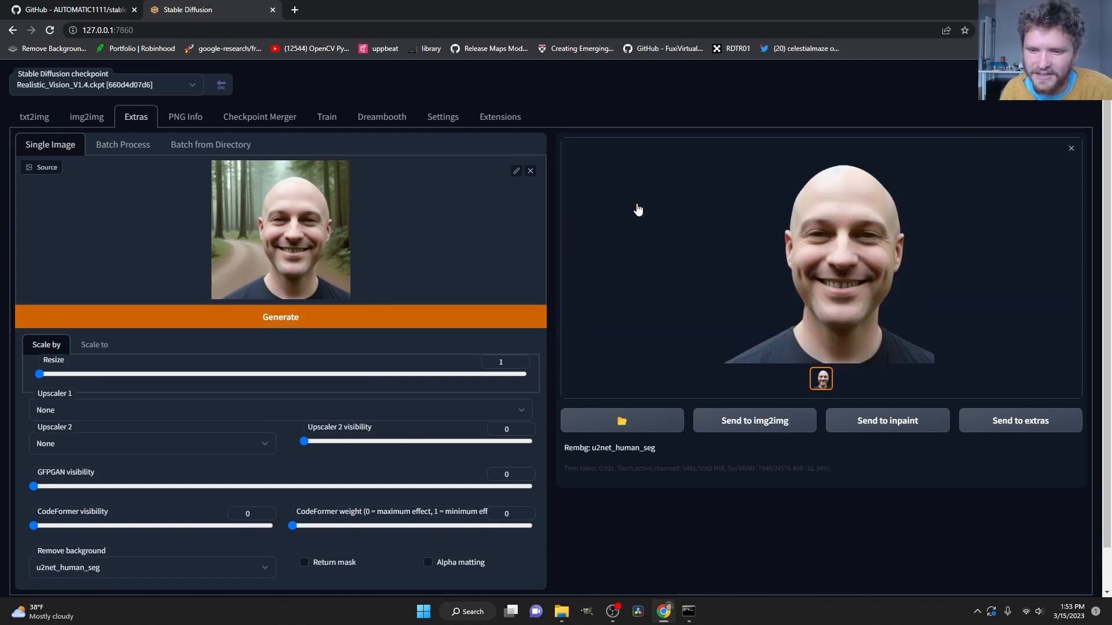
{"action": "mouse_move", "coordinate": [616, 233]}
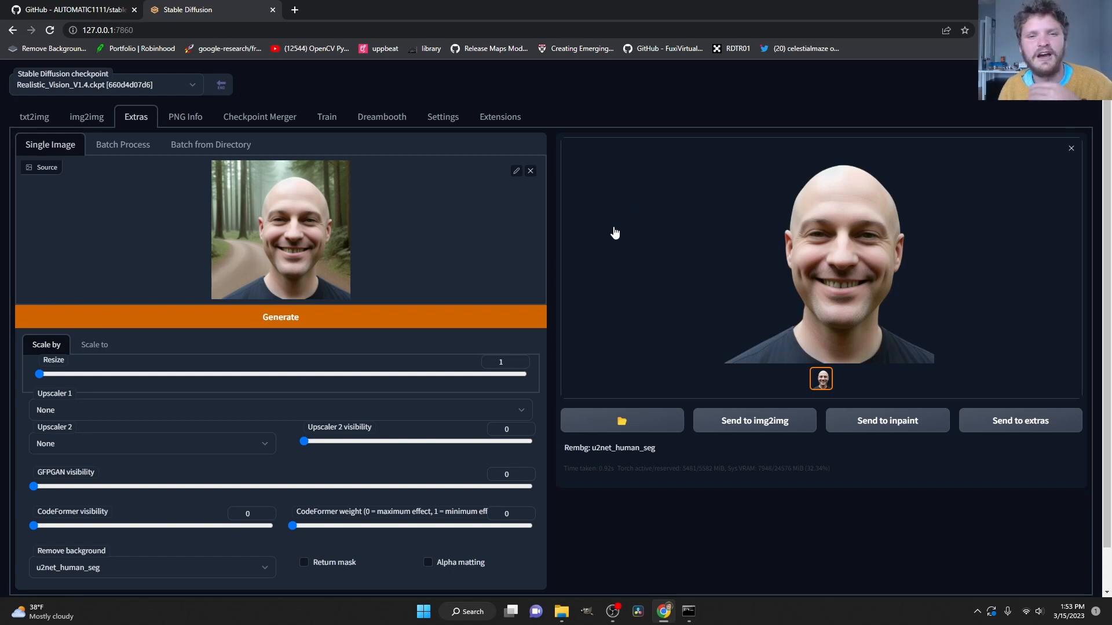